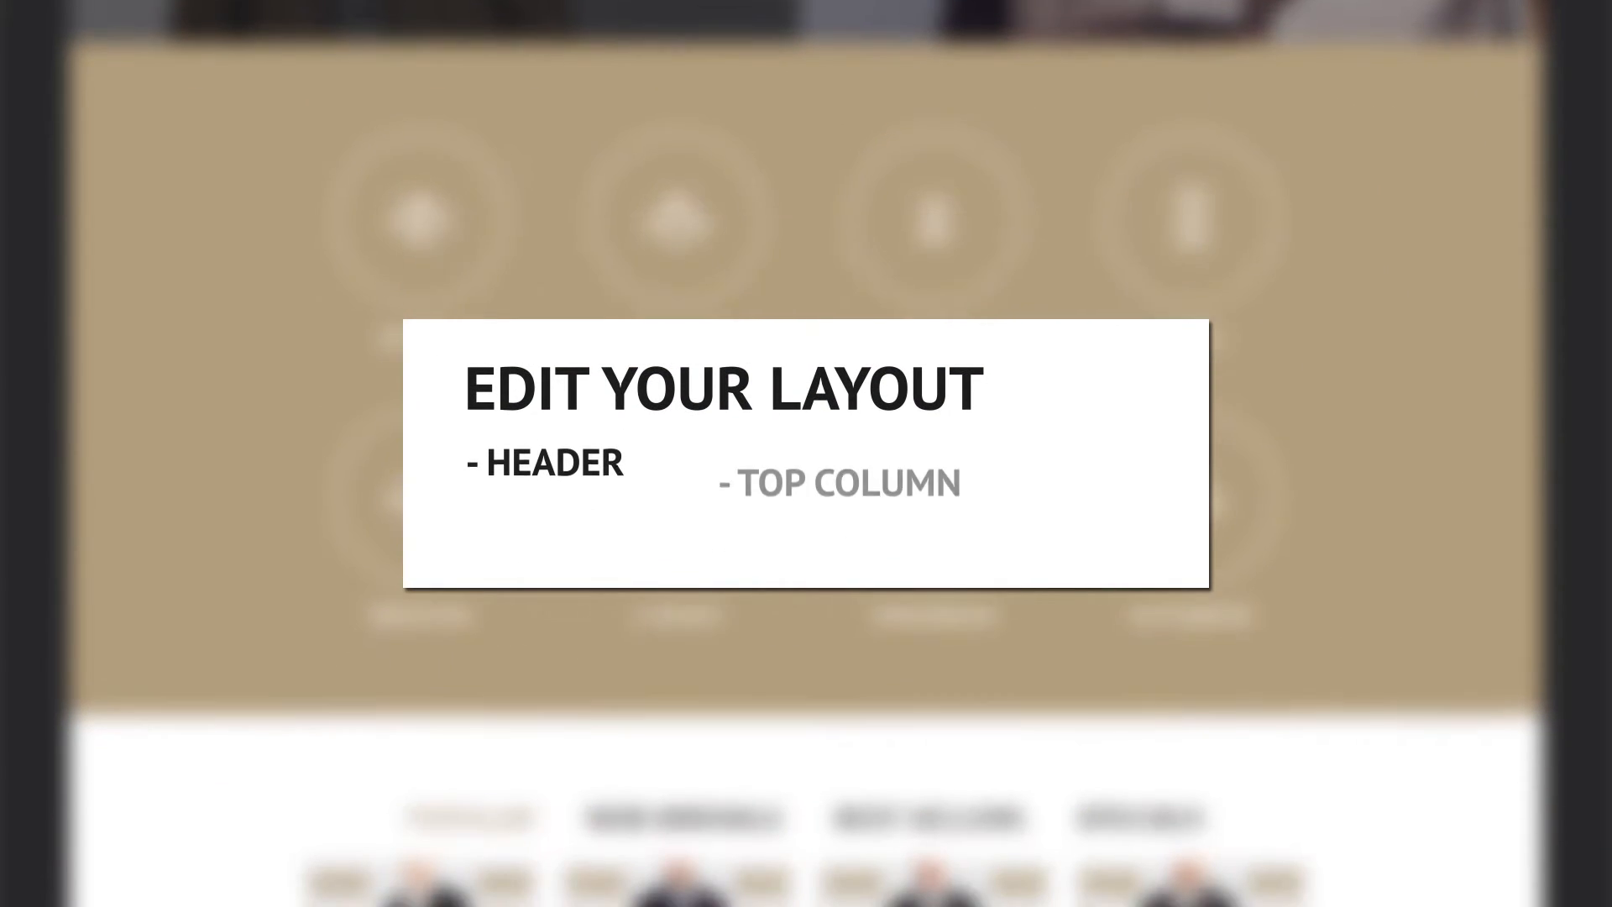
- Scroll down to the Home1 preset's wrapper, row, column and two modules
{"action": "scroll", "scroll_direction": "down", "scroll_amount": 3}
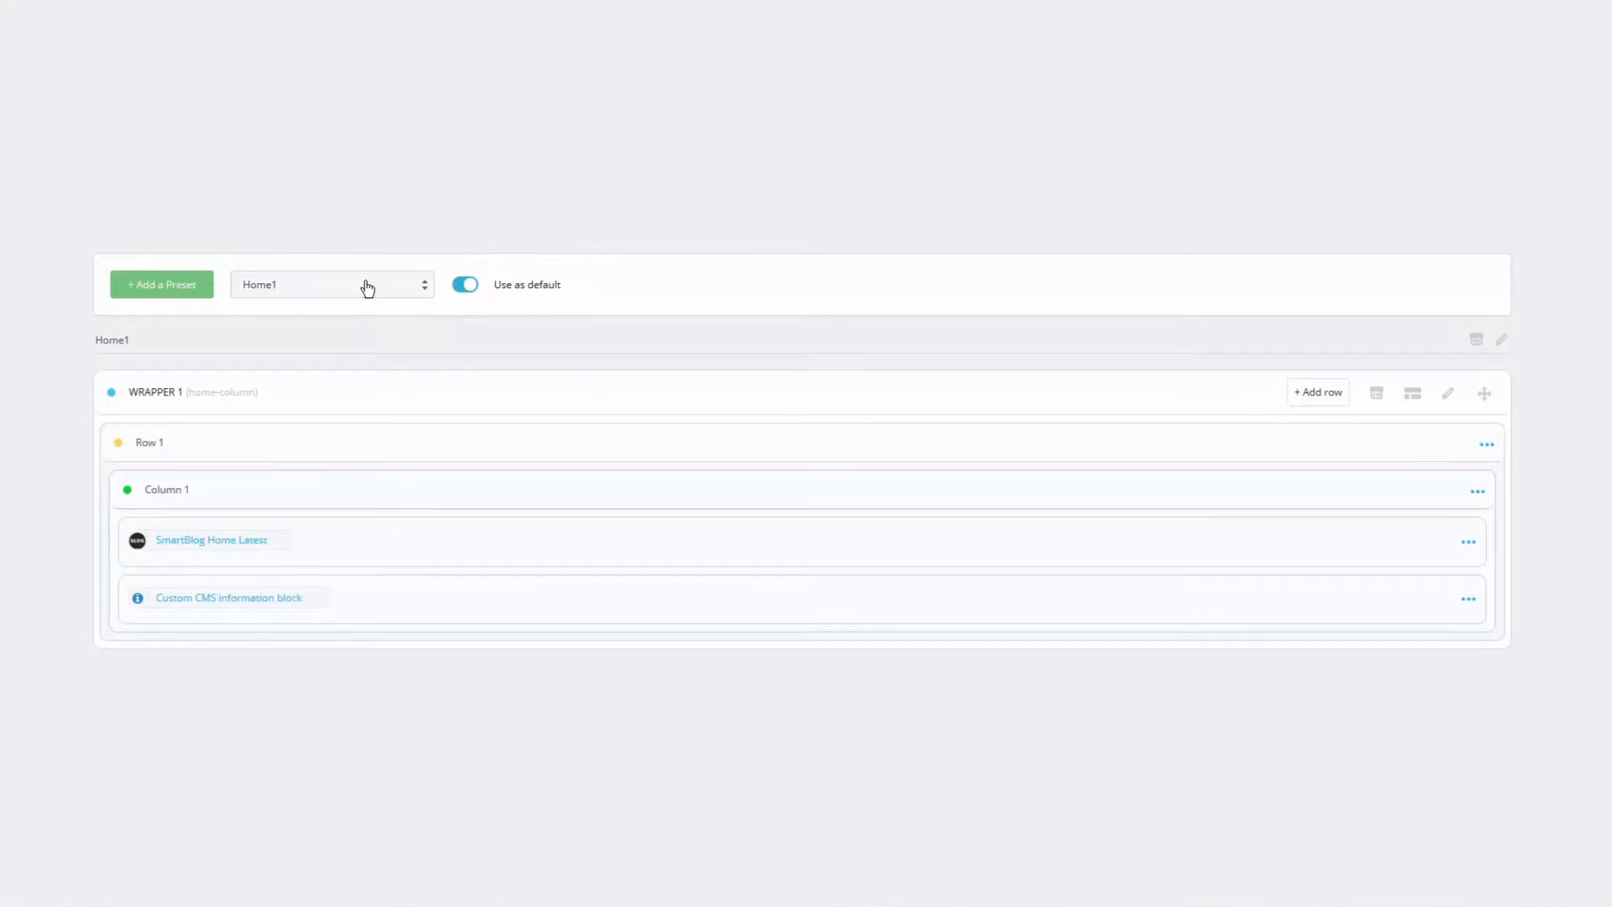
- Switch the layout editor from Home1 to Home2, then to the Home3 preset
{"action": "left_click", "coordinate": [331, 286]}
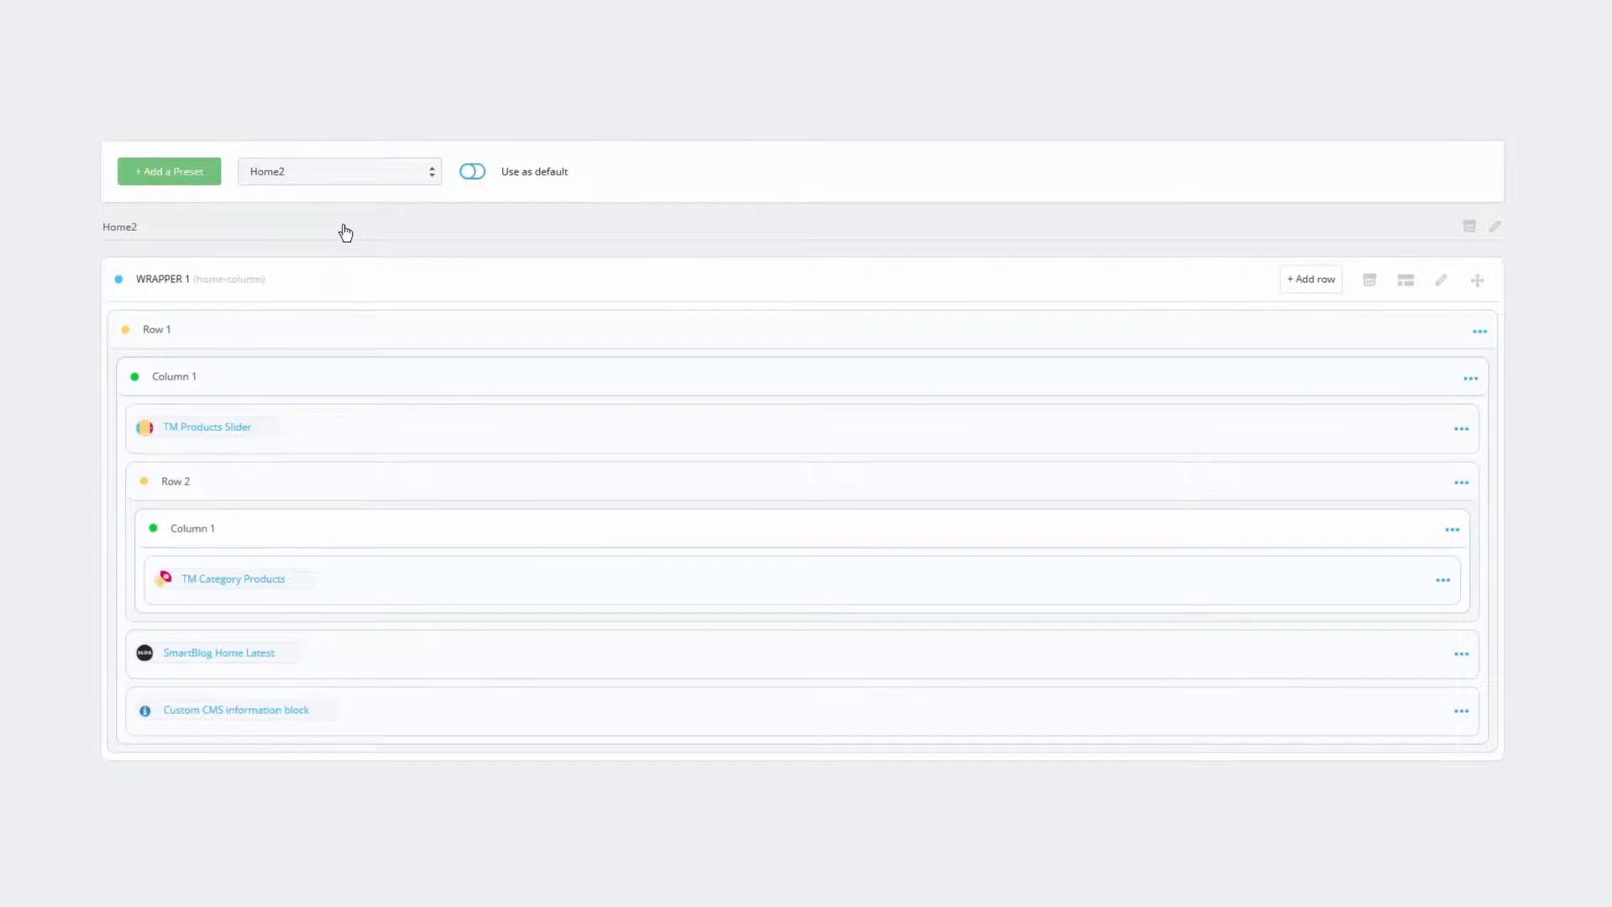
{"action": "left_click", "coordinate": [337, 171]}
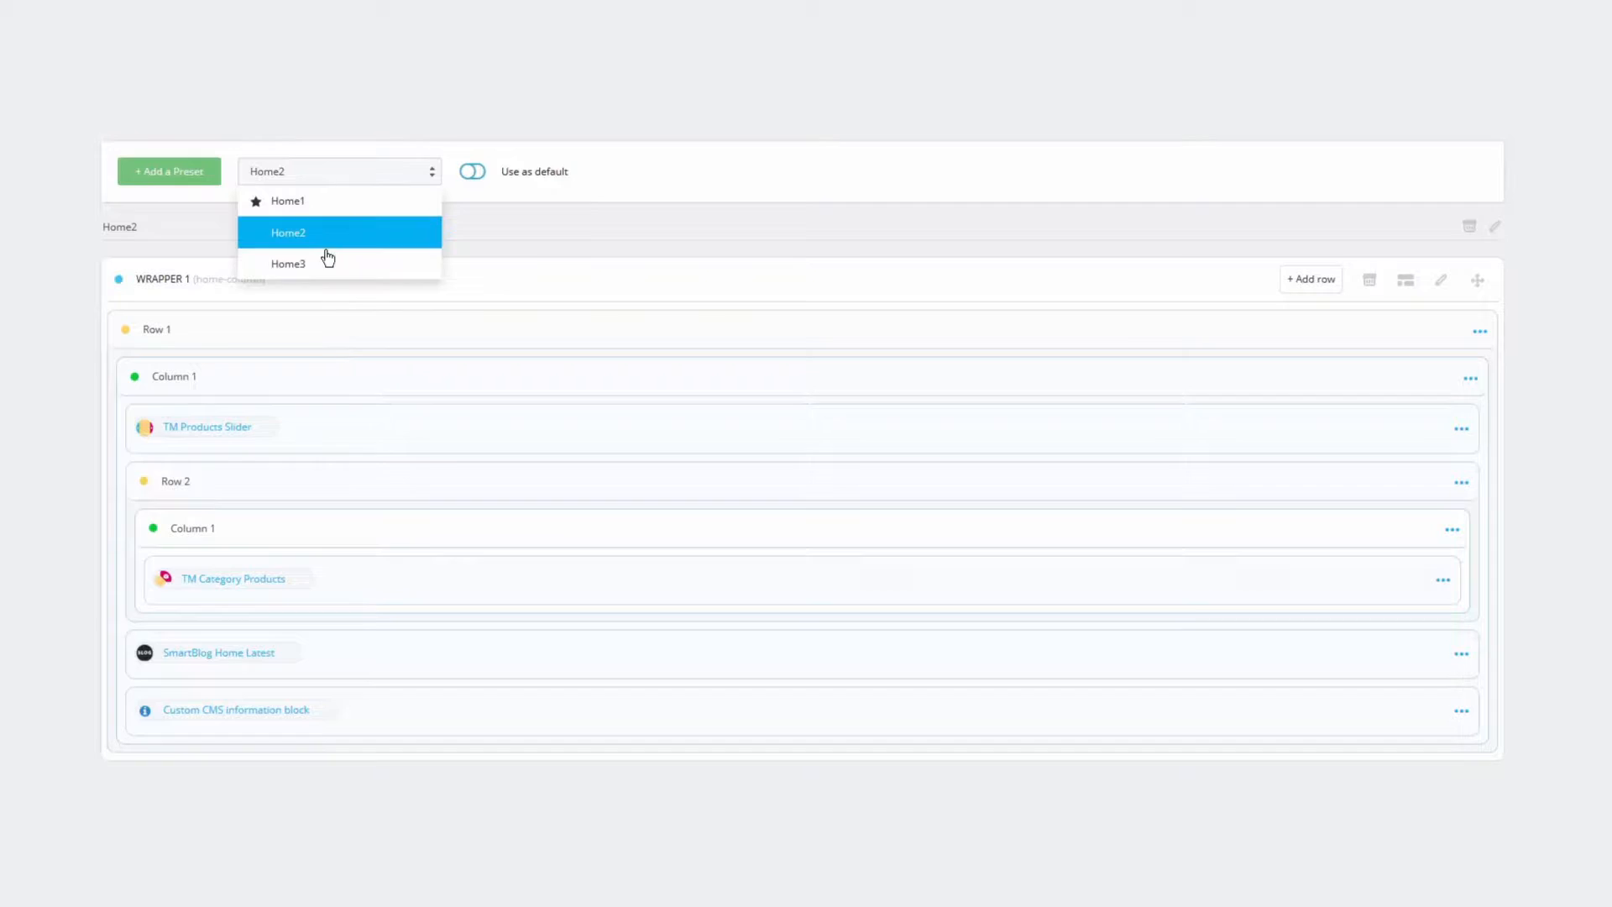
{"action": "left_click", "coordinate": [287, 264]}
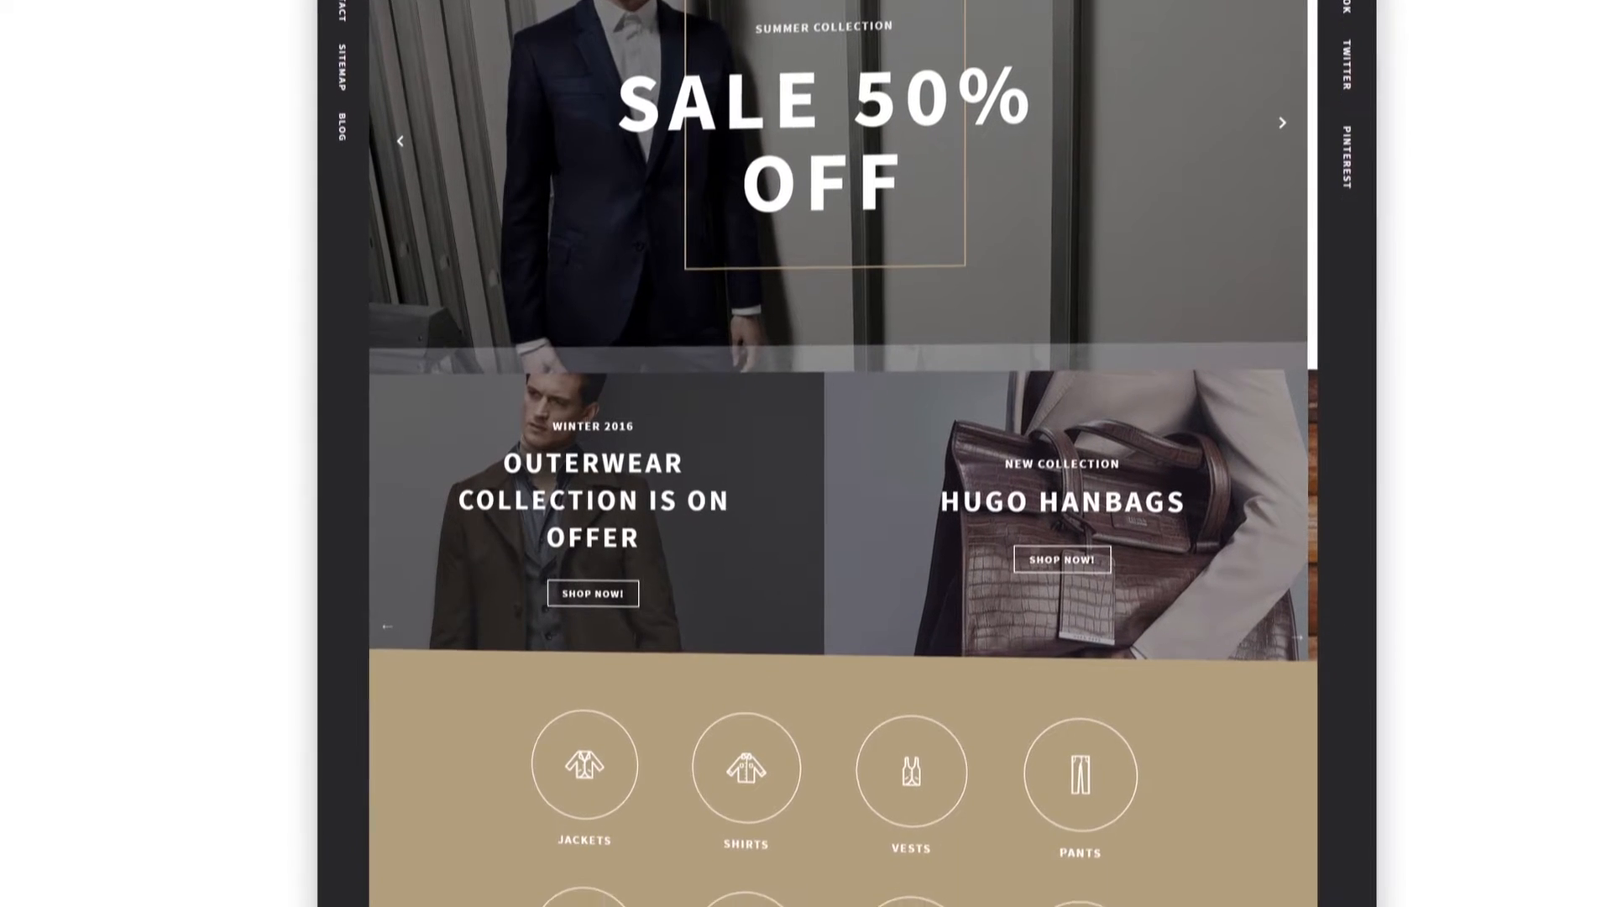
{"action": "scroll", "scroll_direction": "down", "scroll_amount": 3}
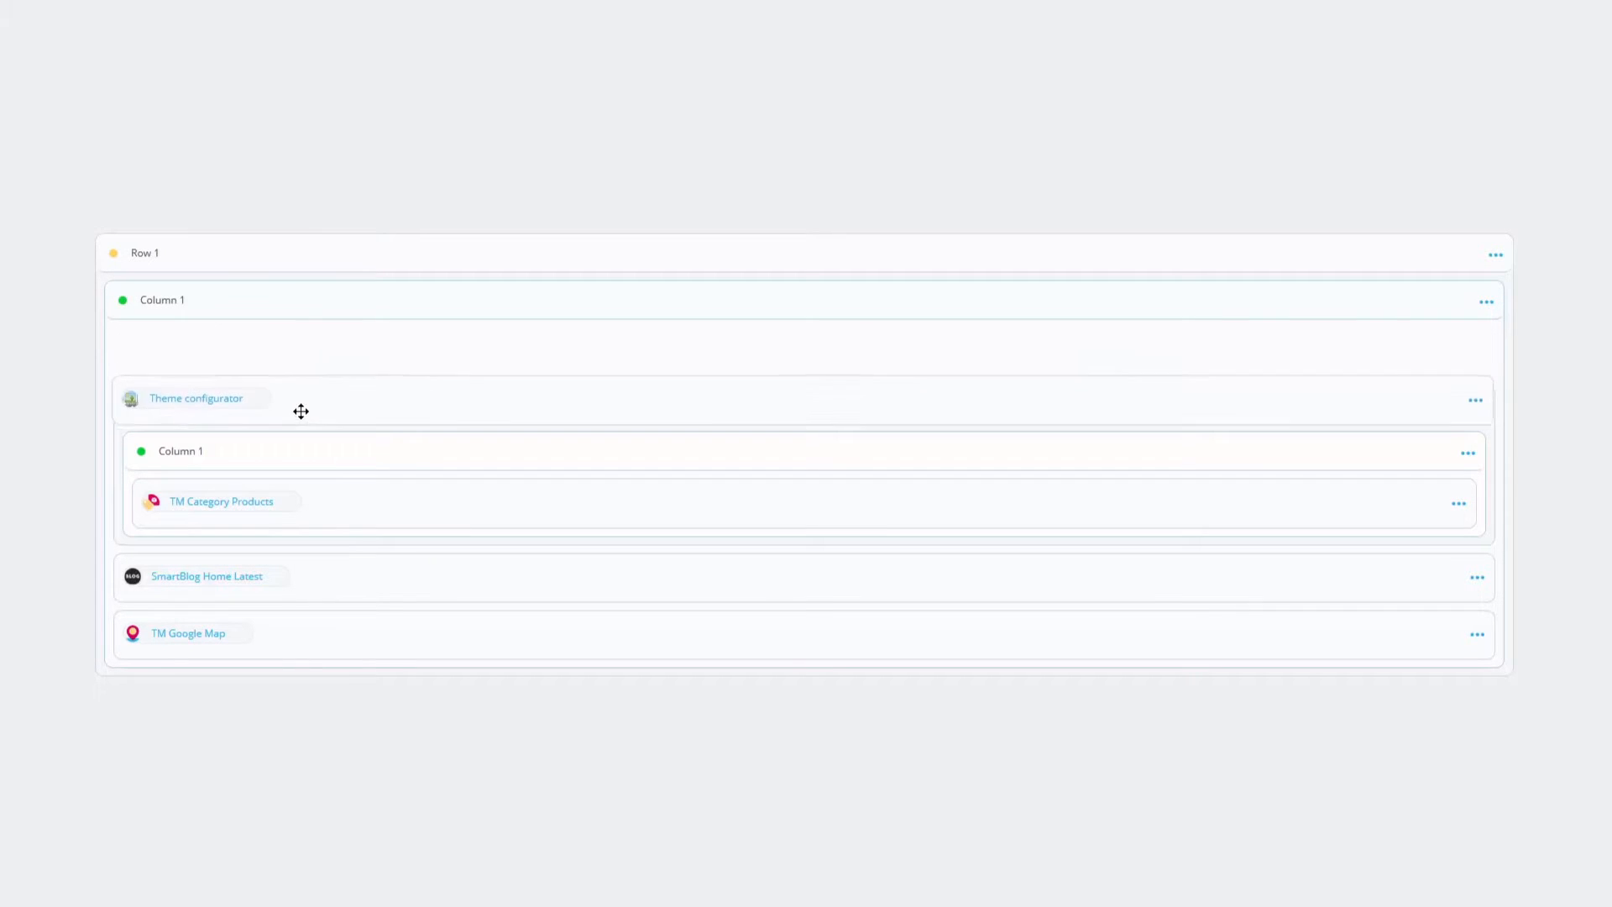
- Drop Theme configurator beneath the nested Row 1 holding TM Category Products
{"action": "left_click_drag", "start_coordinate": [300, 410], "coordinate": [312, 528]}
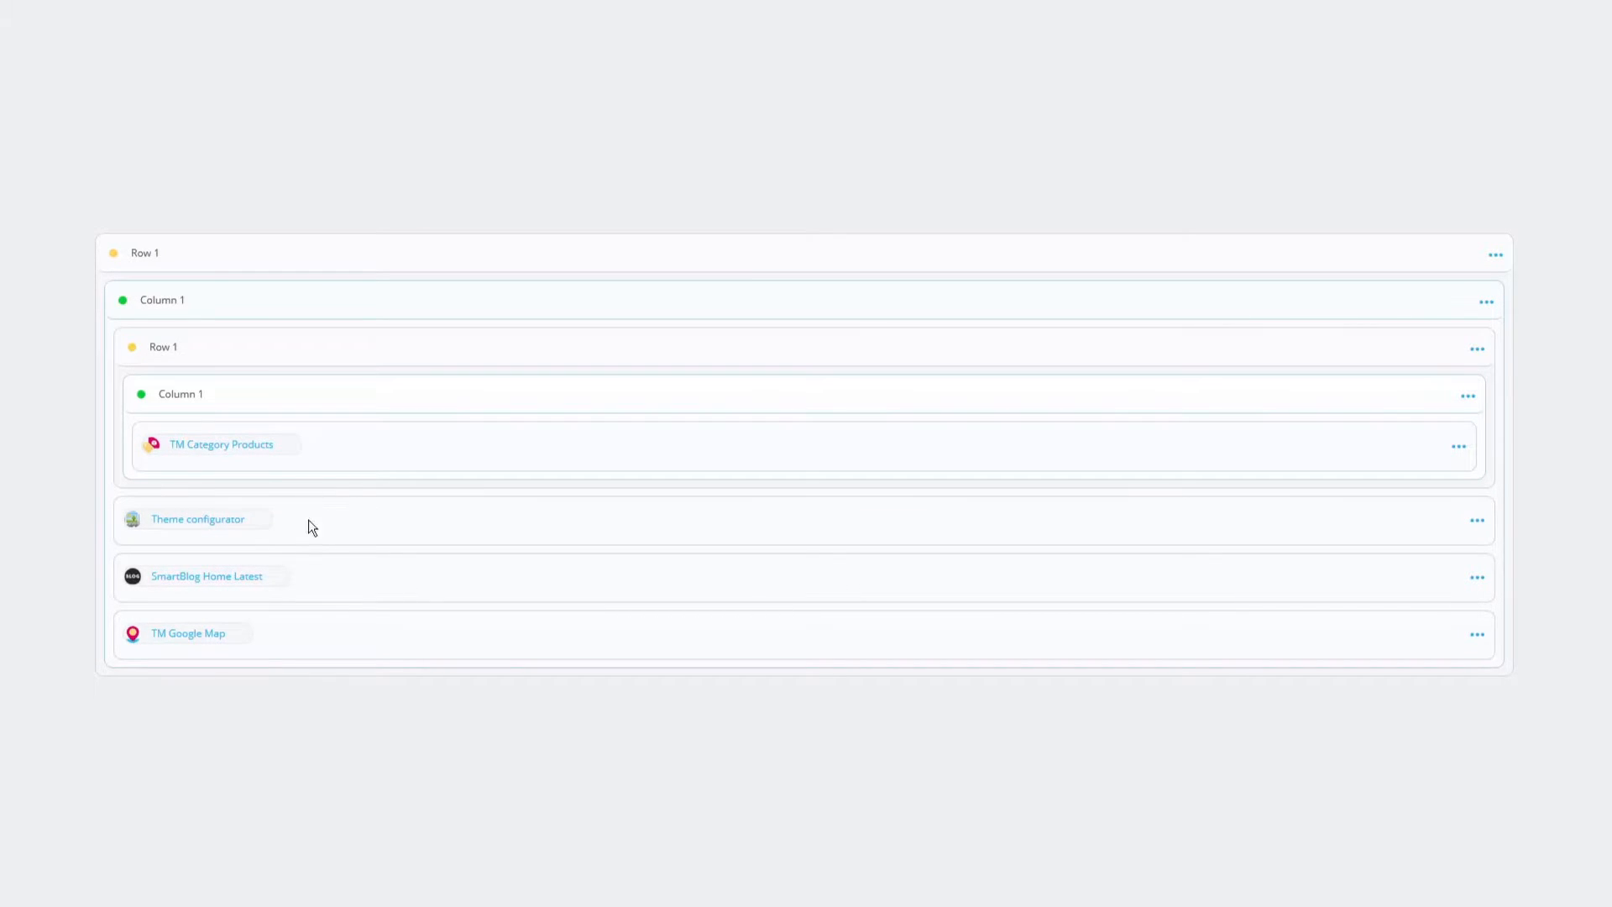